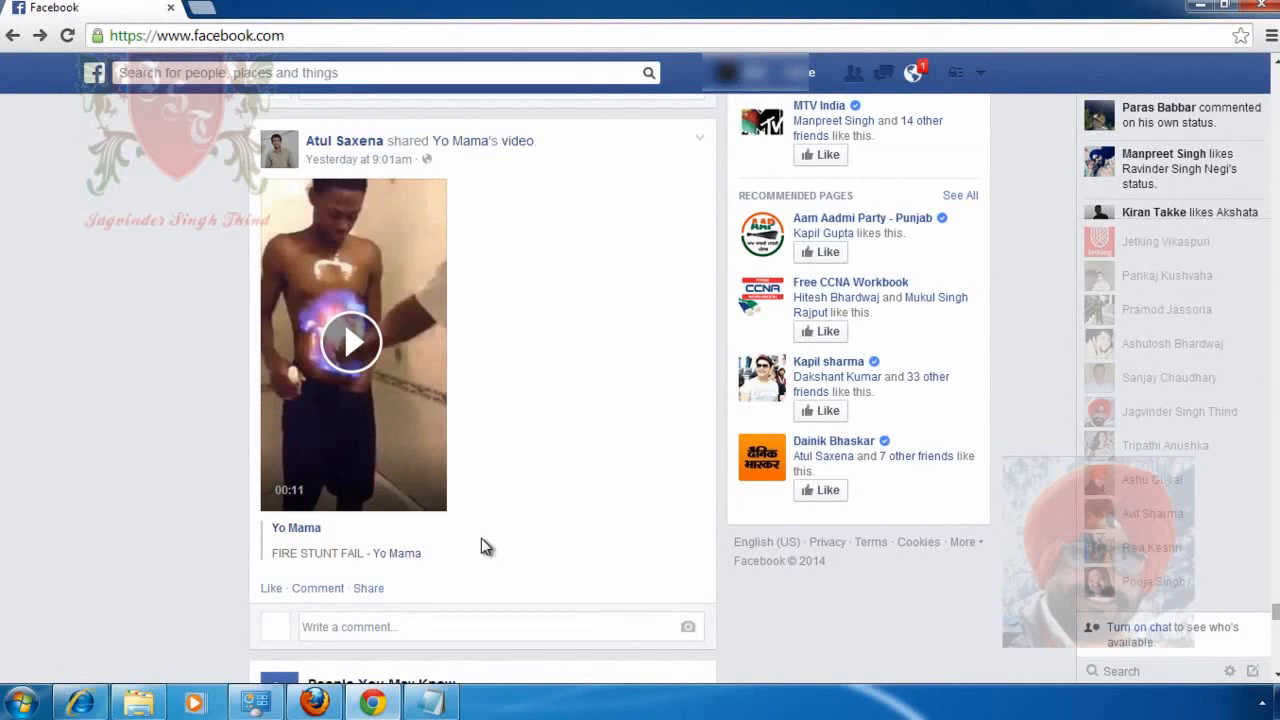
pyautogui.moveTo(352, 342)
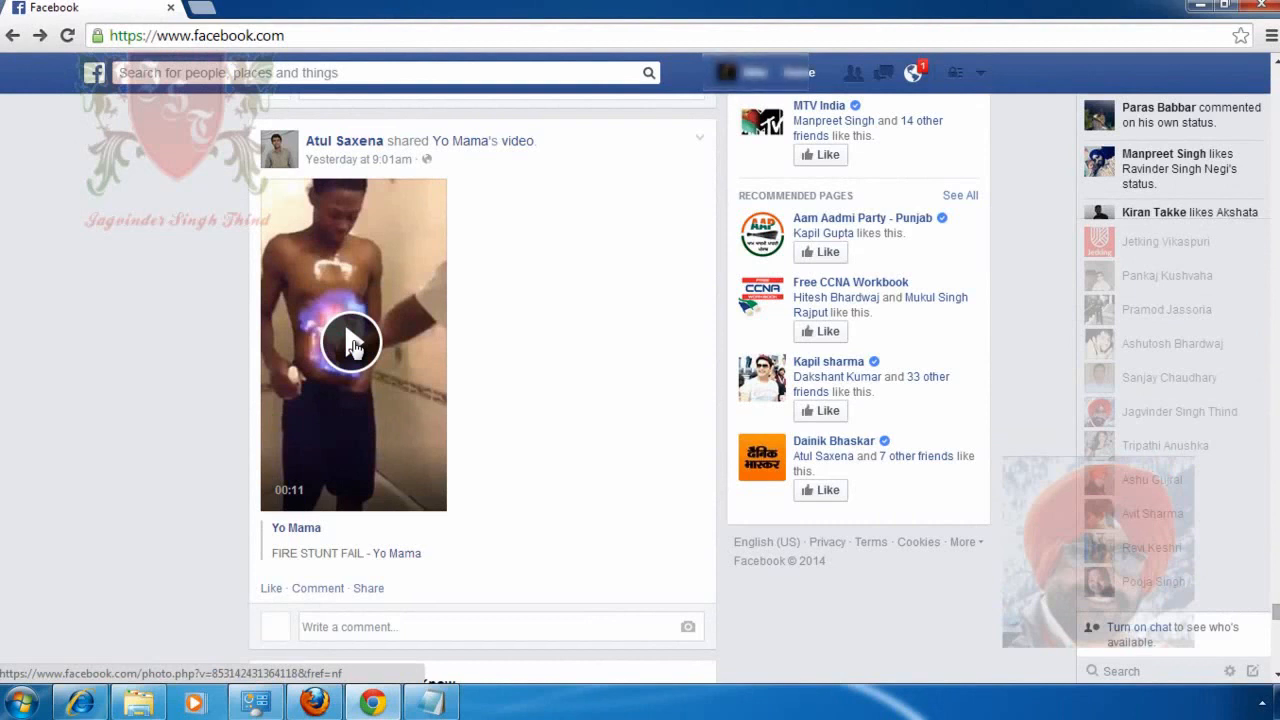
# - Open the shared FIRE STUNT FAIL video in its viewer and right-click it
pyautogui.click(352, 342)
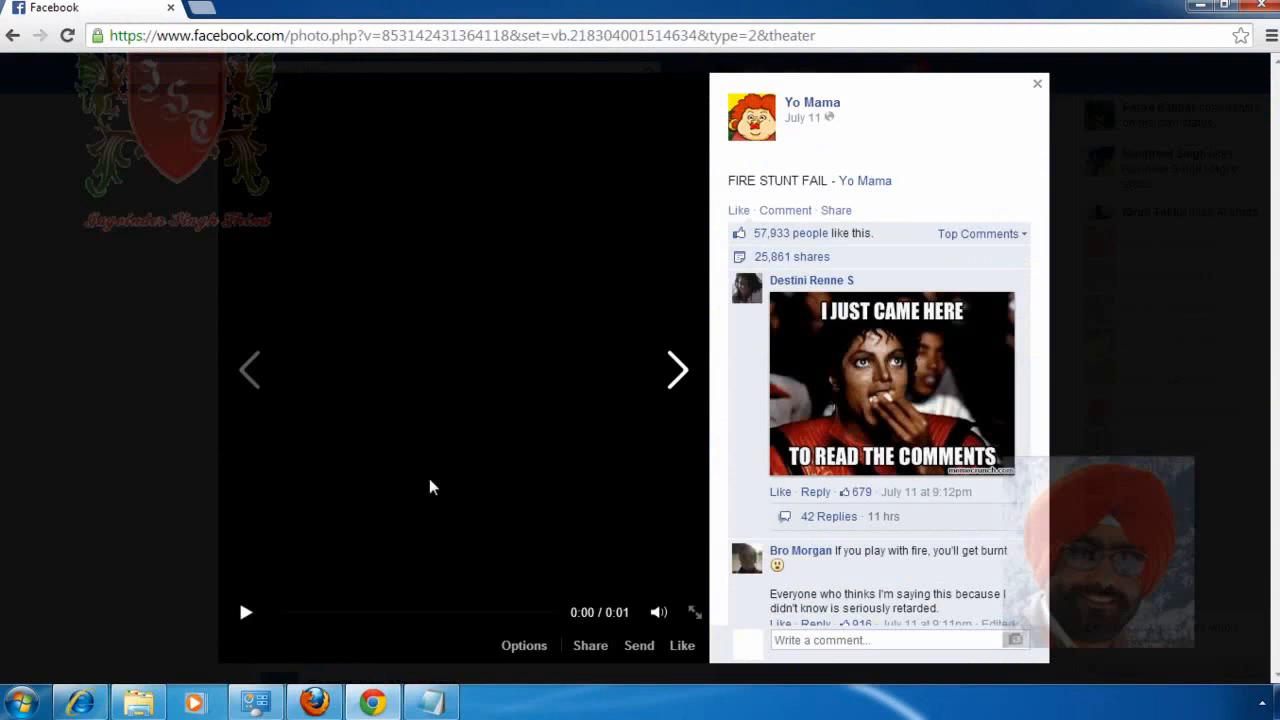
pyautogui.rightClick(435, 355)
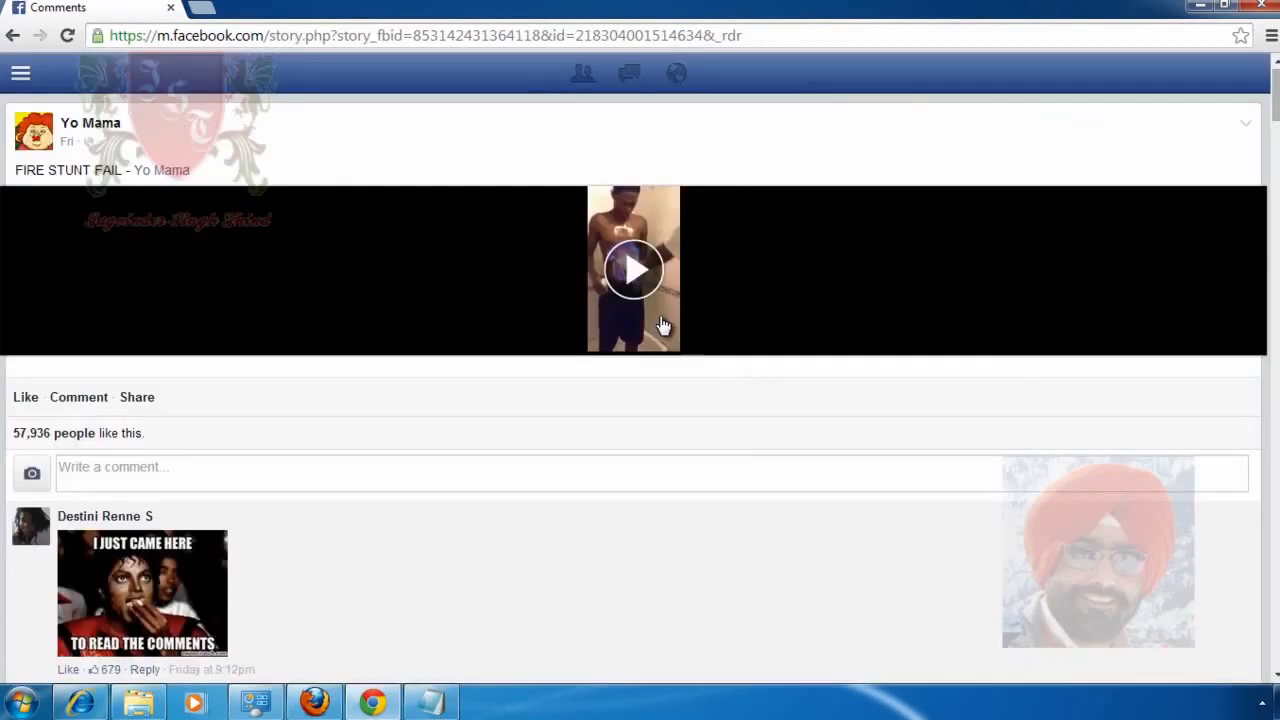
pyautogui.moveTo(710, 315)
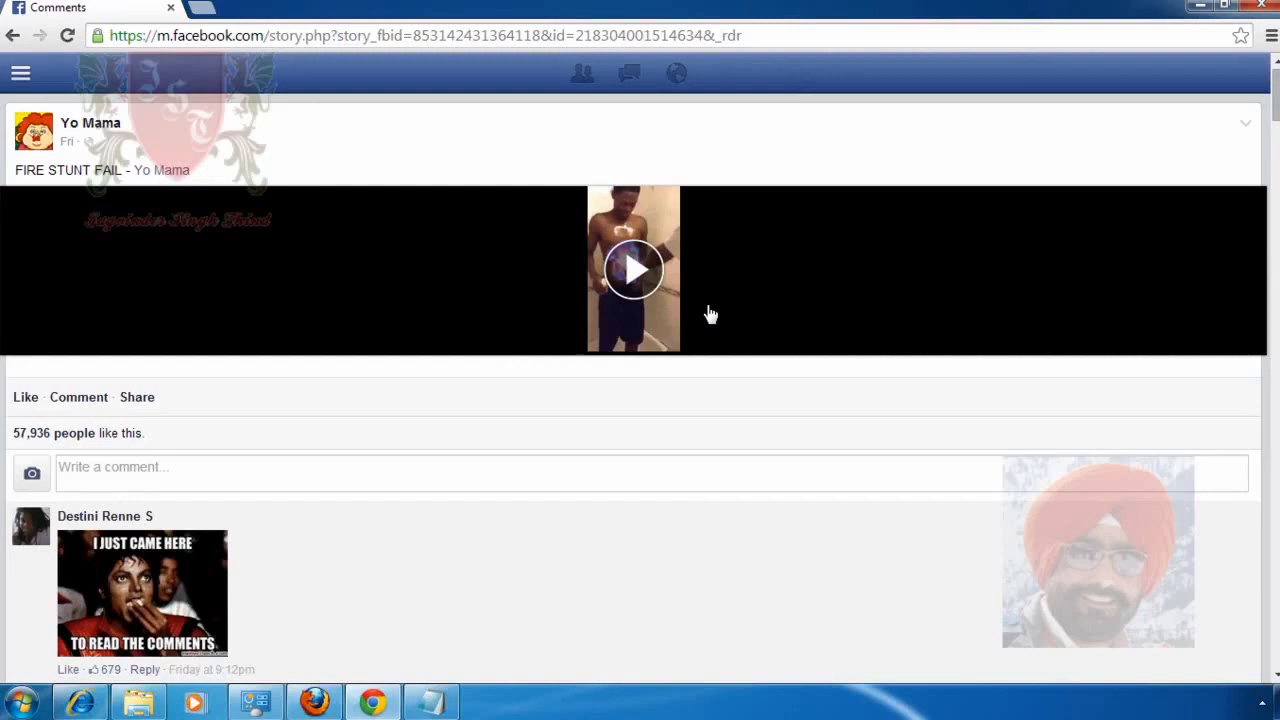
pyautogui.moveTo(655, 305)
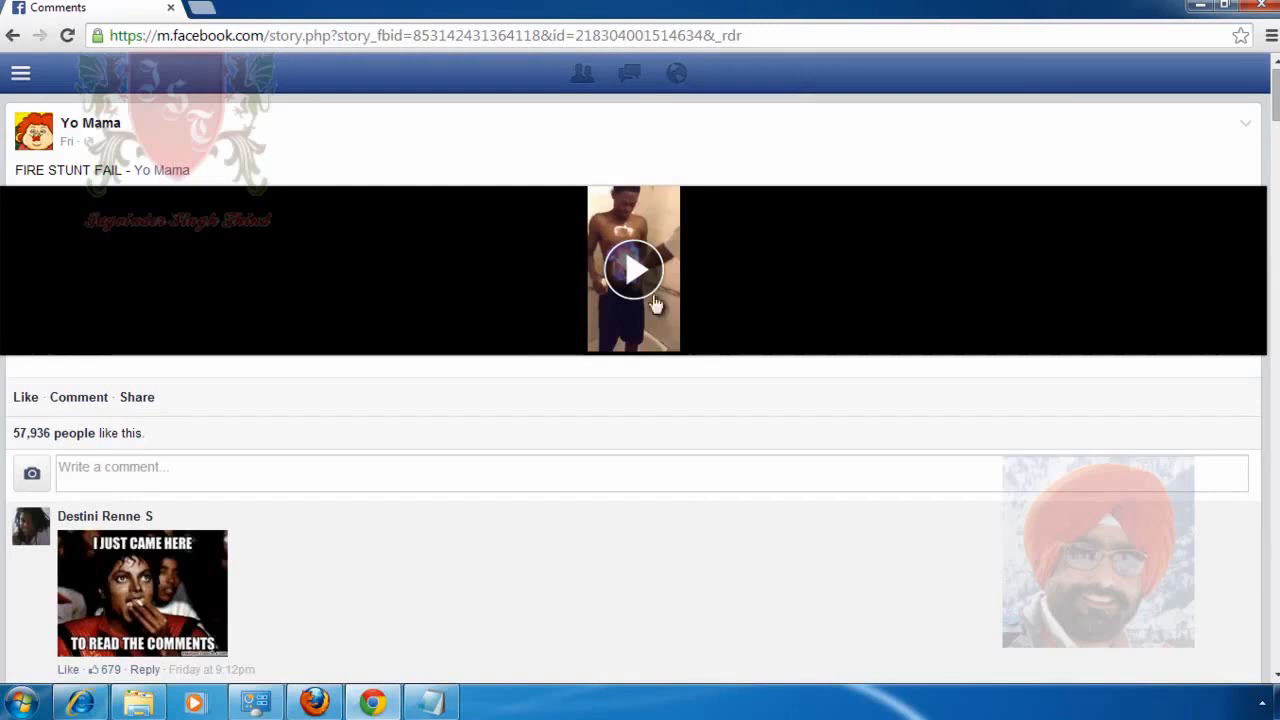
# - Play the FIRE STUNT FAIL video and right-click it for save options
pyautogui.click(634, 269)
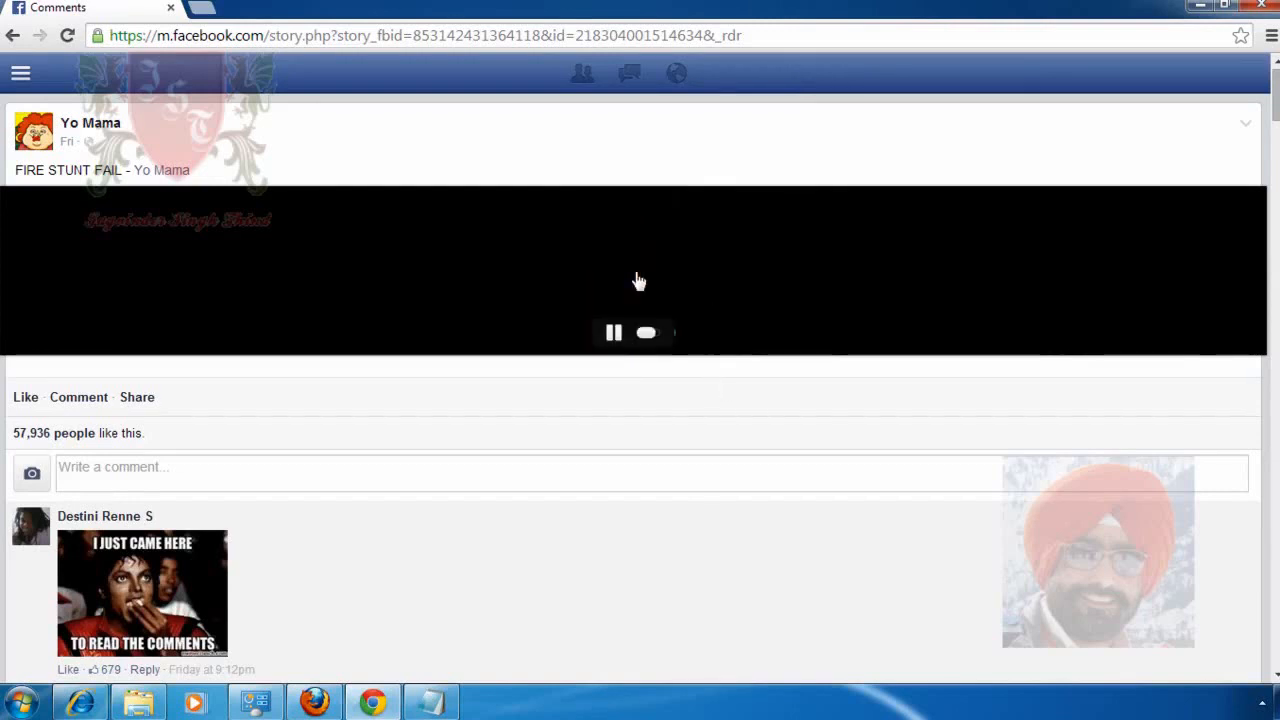
pyautogui.rightClick(639, 281)
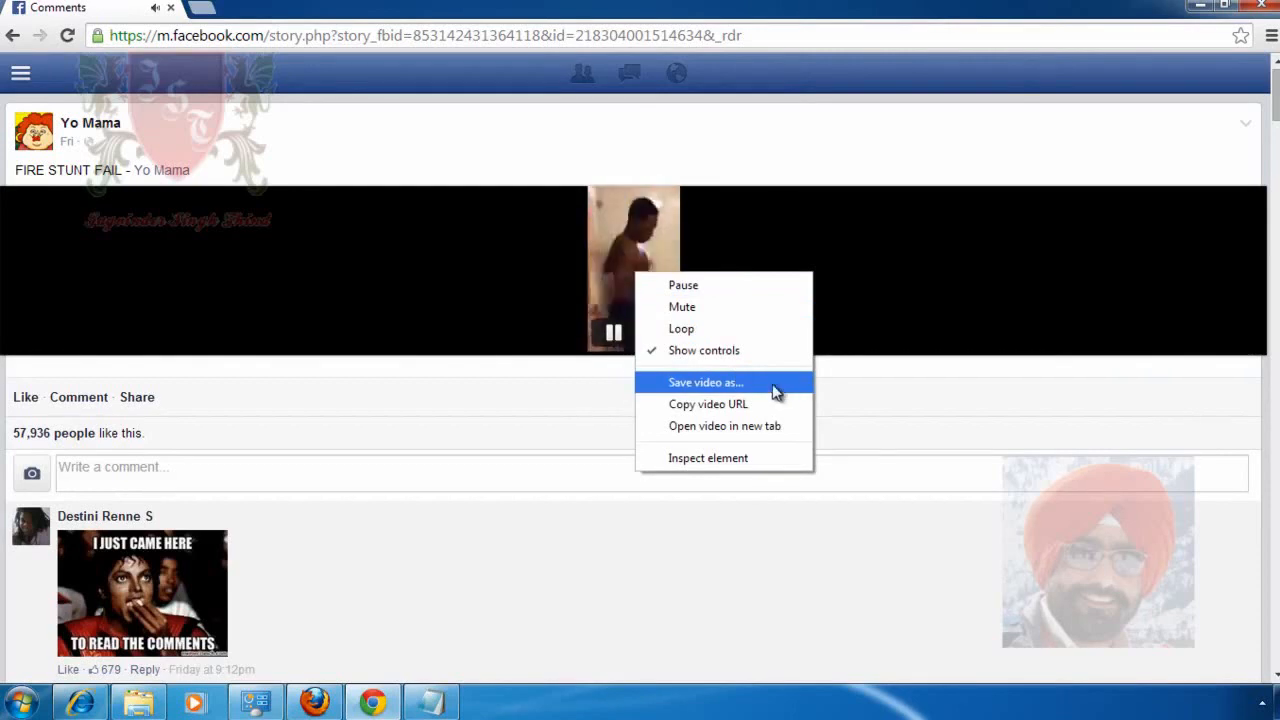
# - Save the video via 'Save video as...' to the Desktop as 'My video'
pyautogui.click(705, 382)
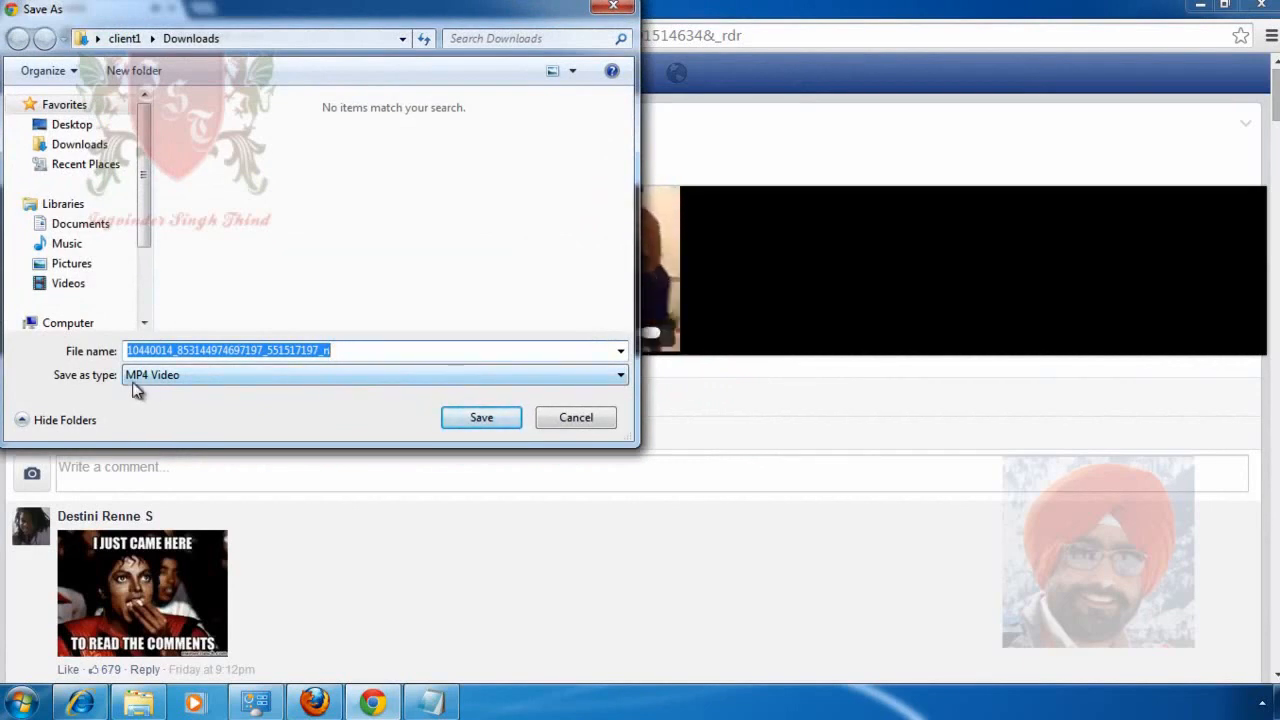
pyautogui.moveTo(330, 372)
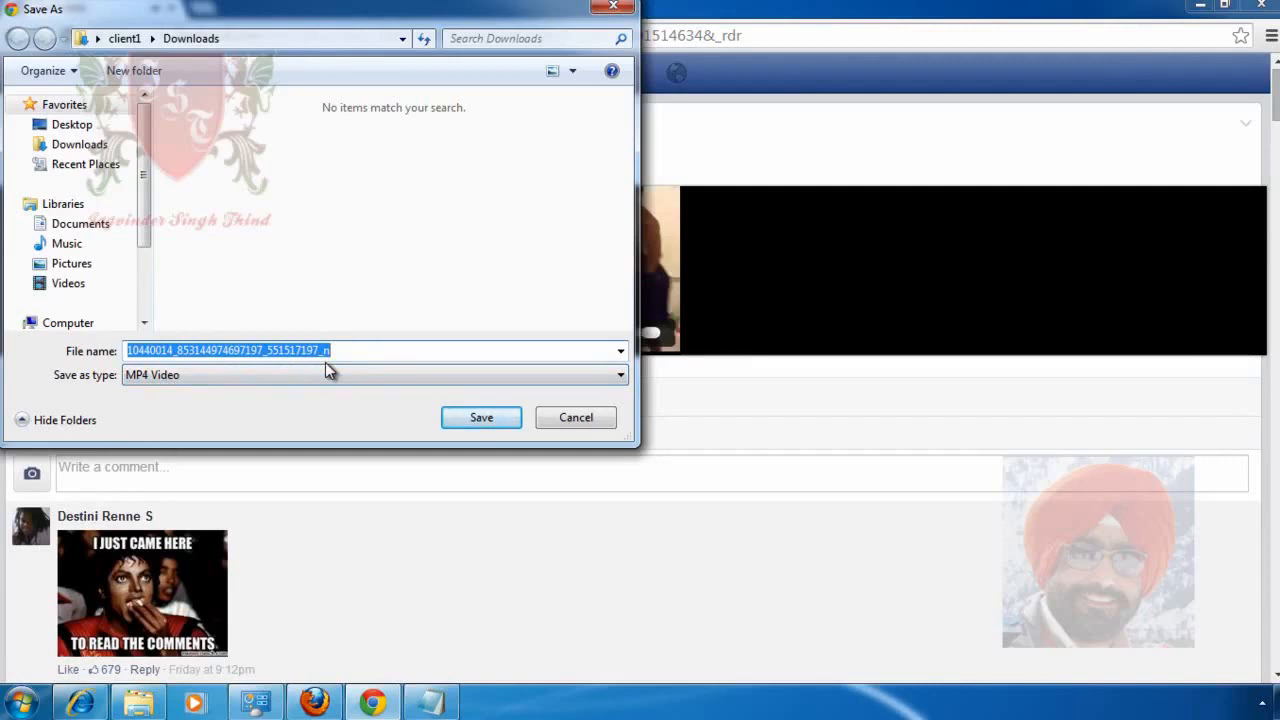
pyautogui.write('M')
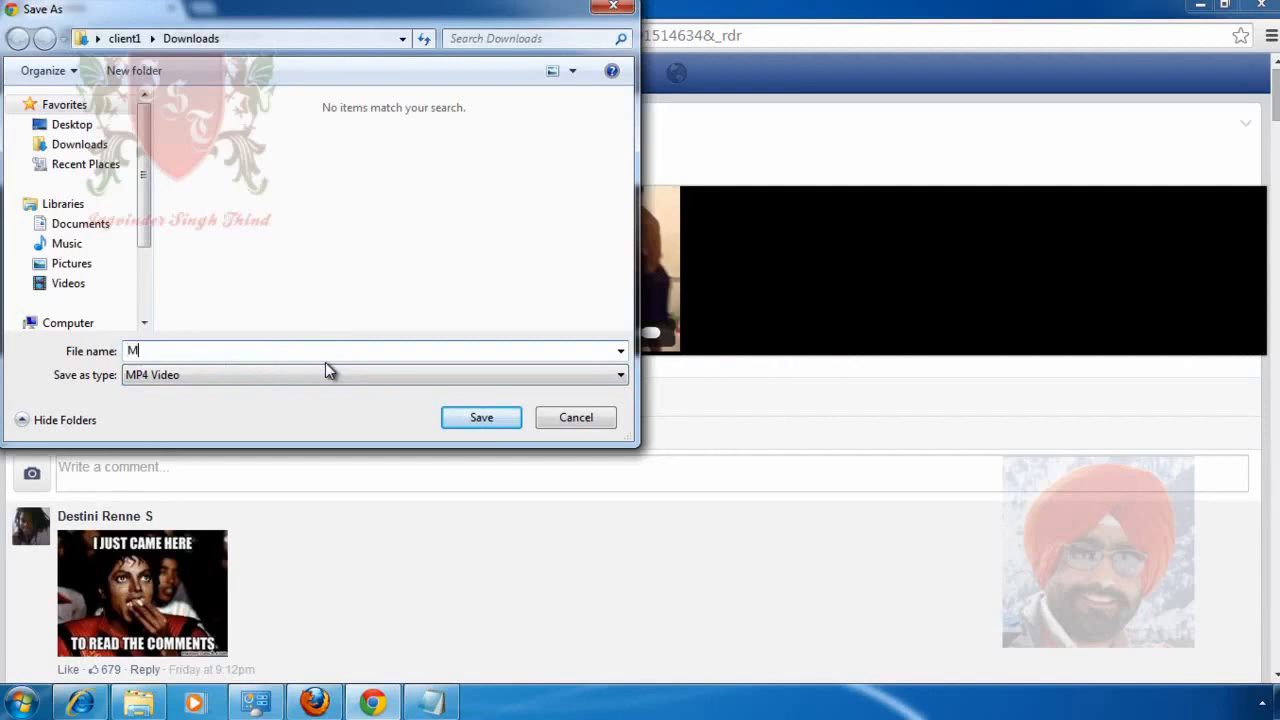
pyautogui.write('y video')
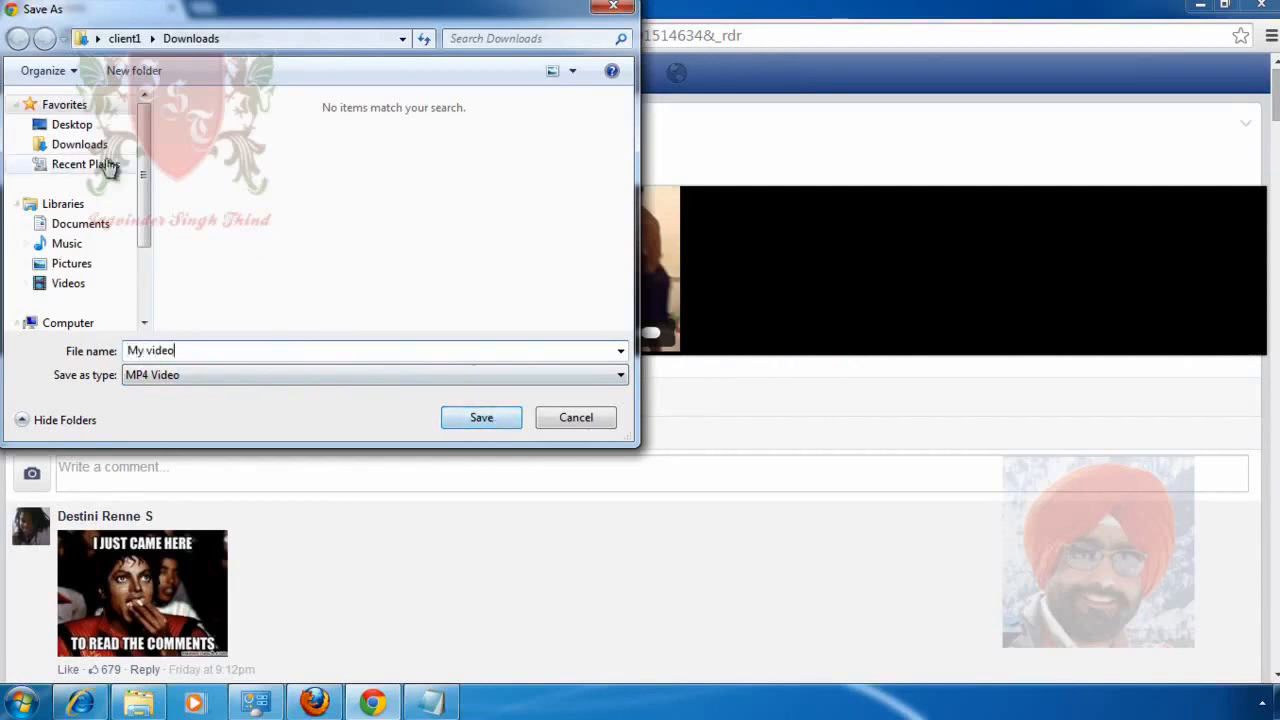
pyautogui.moveTo(242, 50)
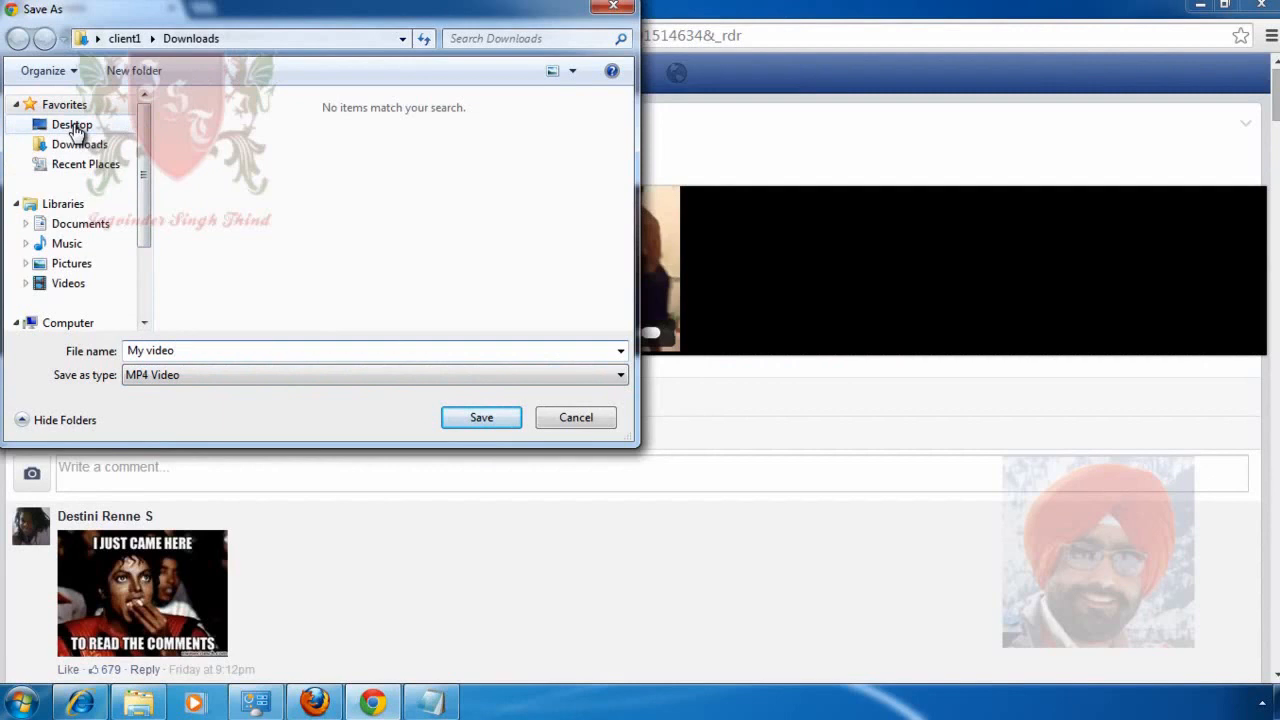
pyautogui.click(71, 124)
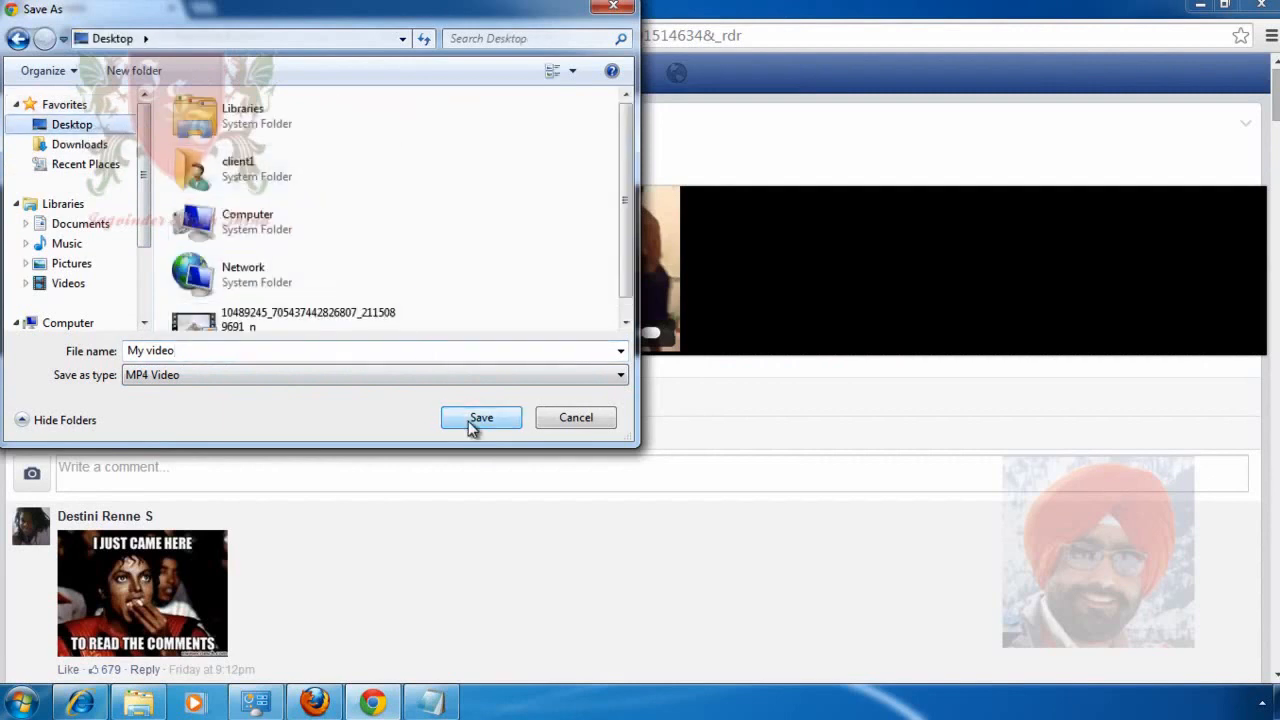
pyautogui.click(481, 417)
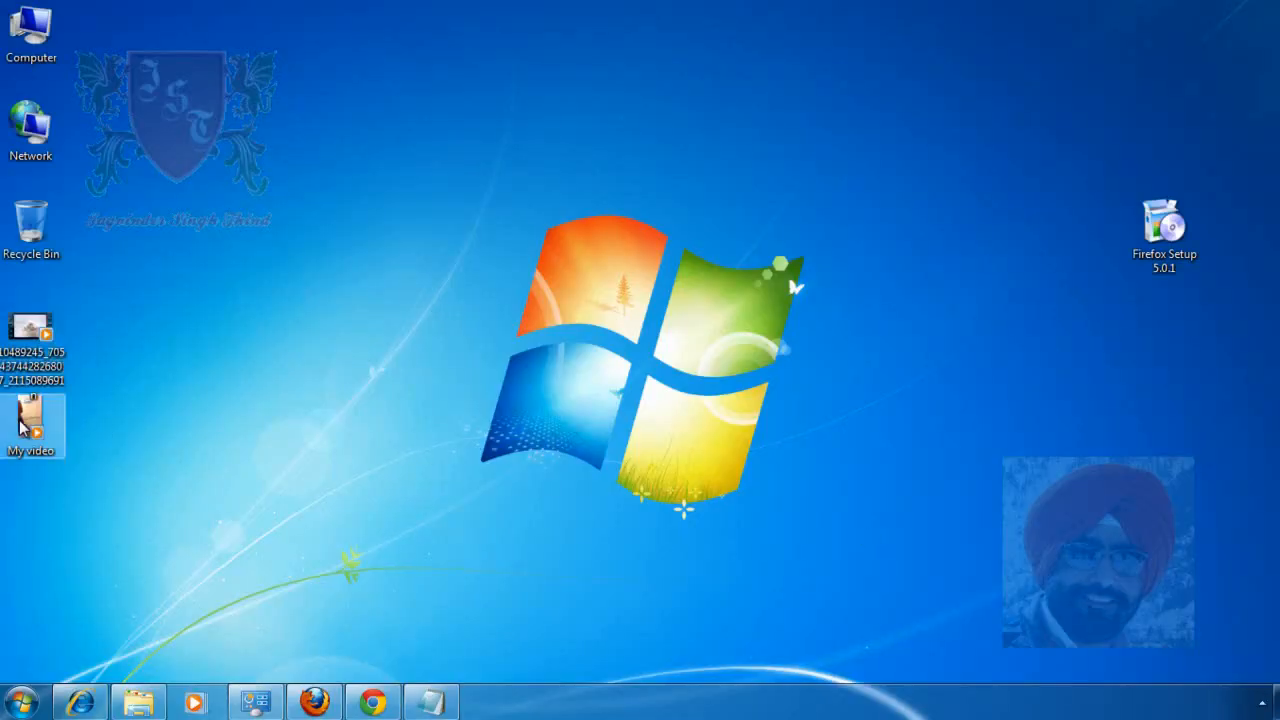
# - Double-click 'My video' on the Desktop to play it
pyautogui.doubleClick(31, 425)
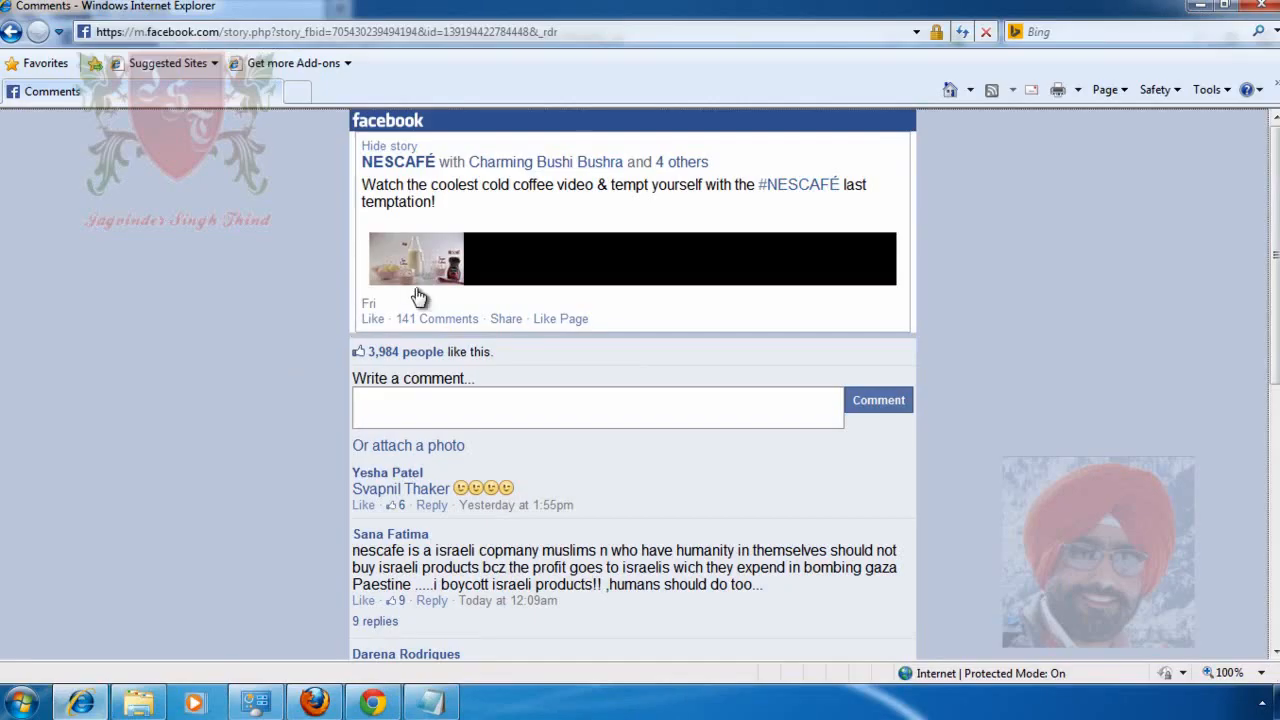
pyautogui.moveTo(425, 267)
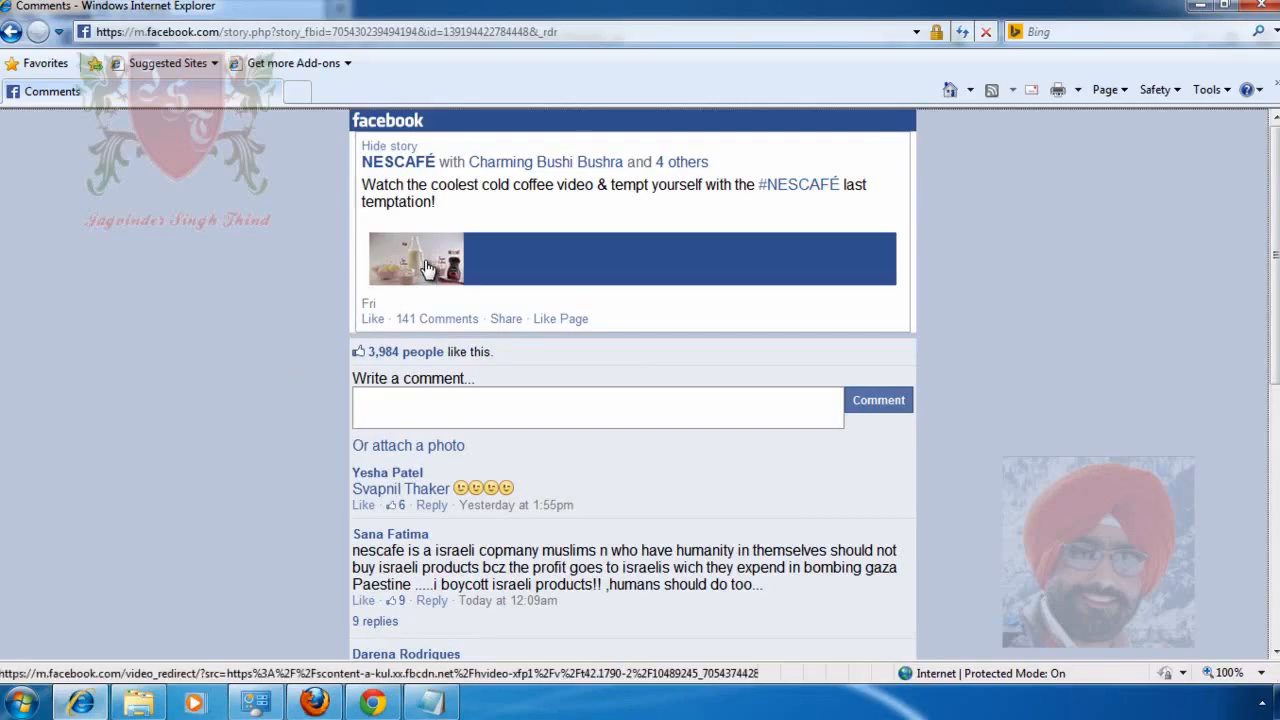
# - Choose 'Save Target As...' from the NESCAFÉ video thumbnail's context menu
pyautogui.rightClick(425, 265)
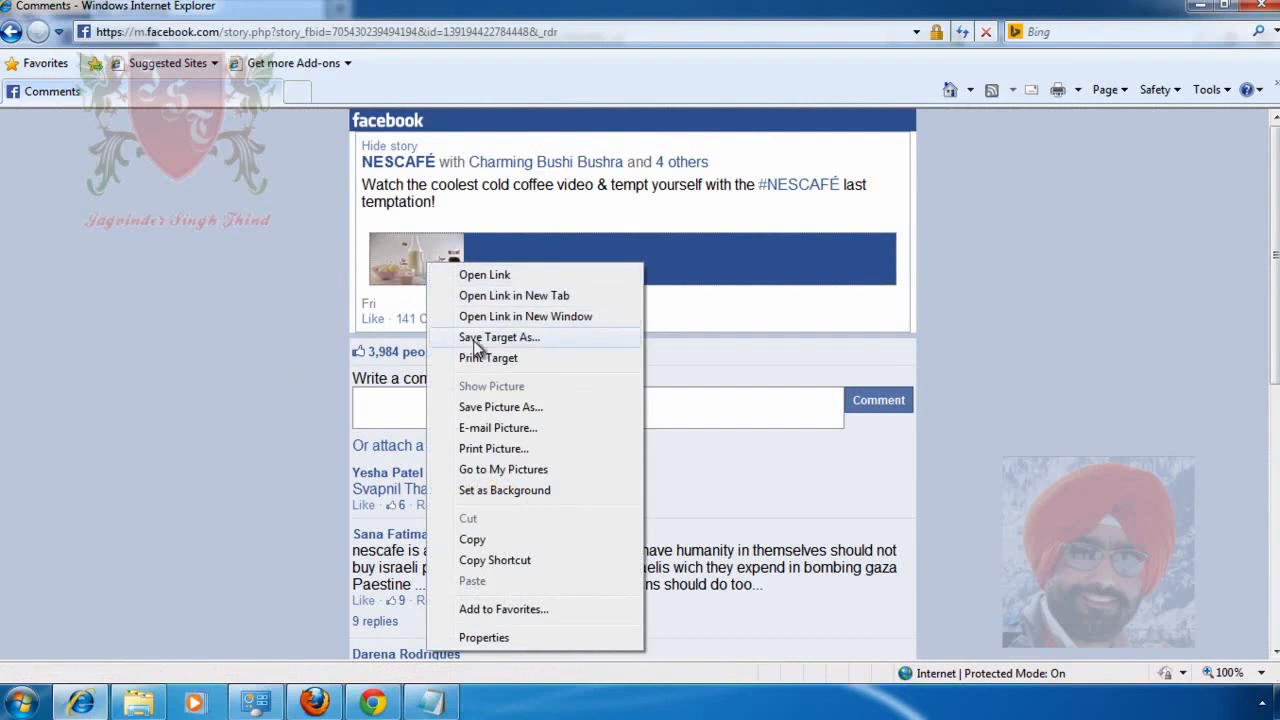
pyautogui.moveTo(565, 345)
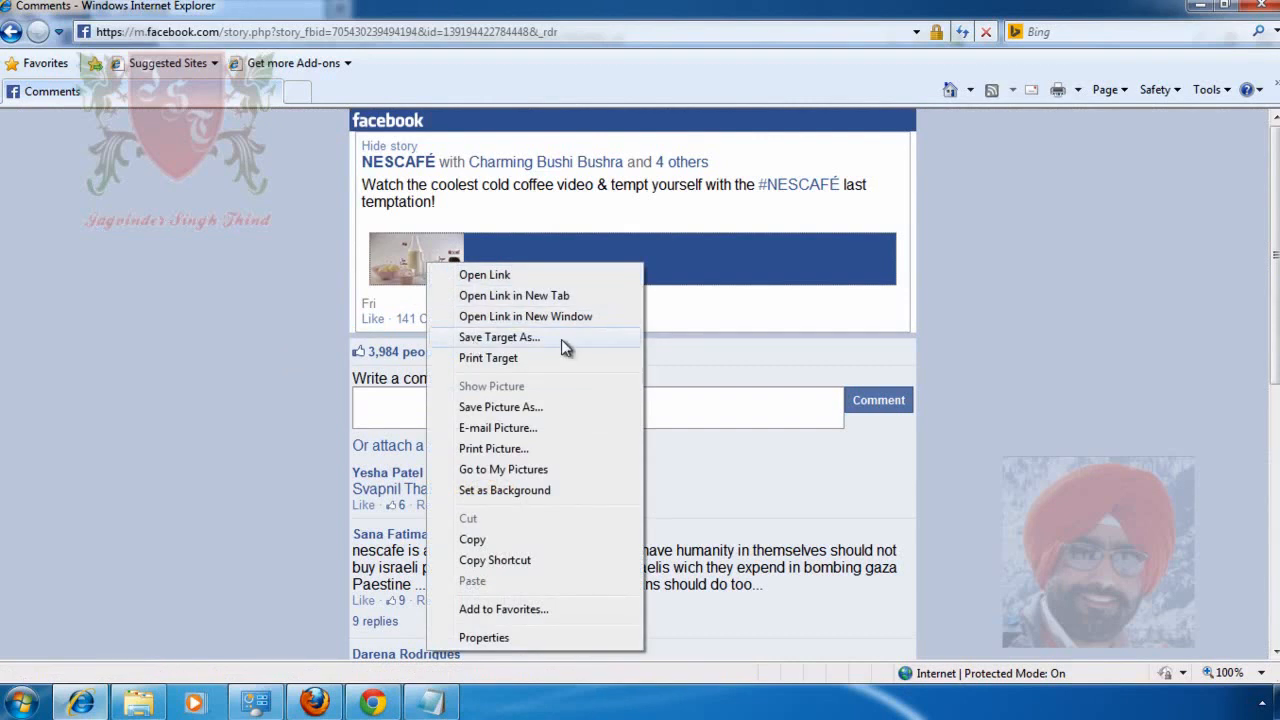
pyautogui.click(498, 337)
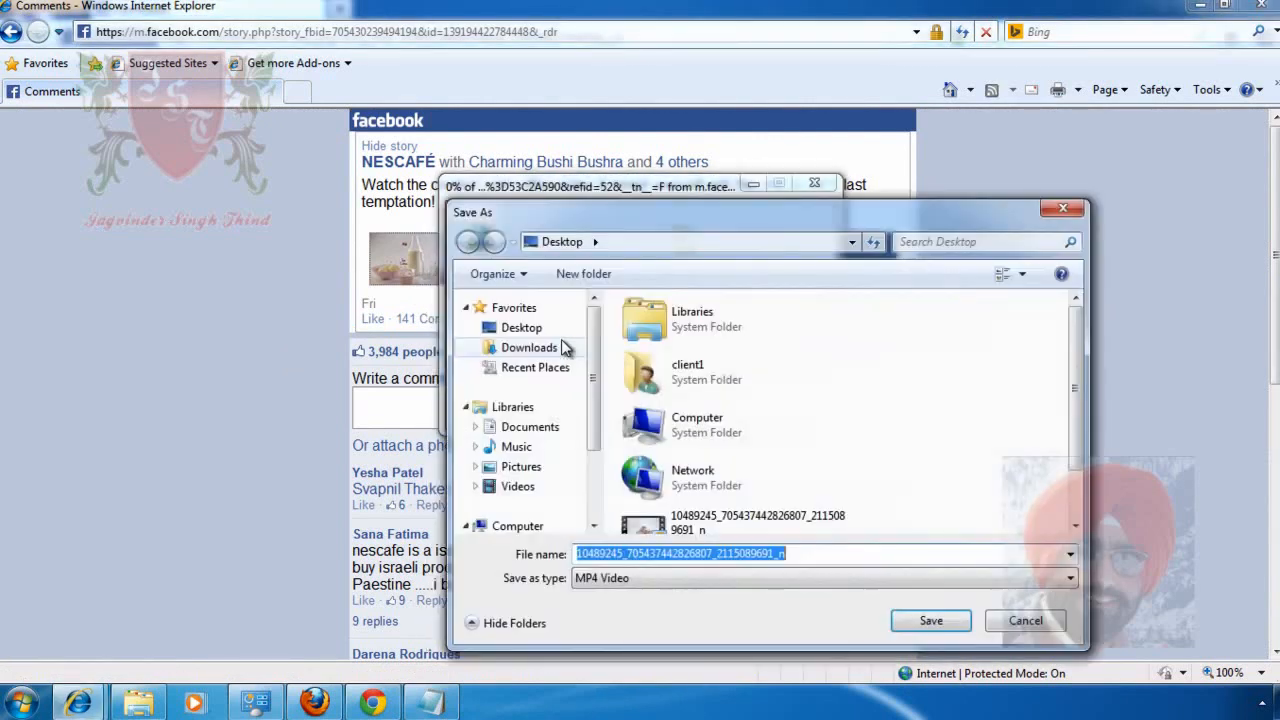
pyautogui.moveTo(630, 583)
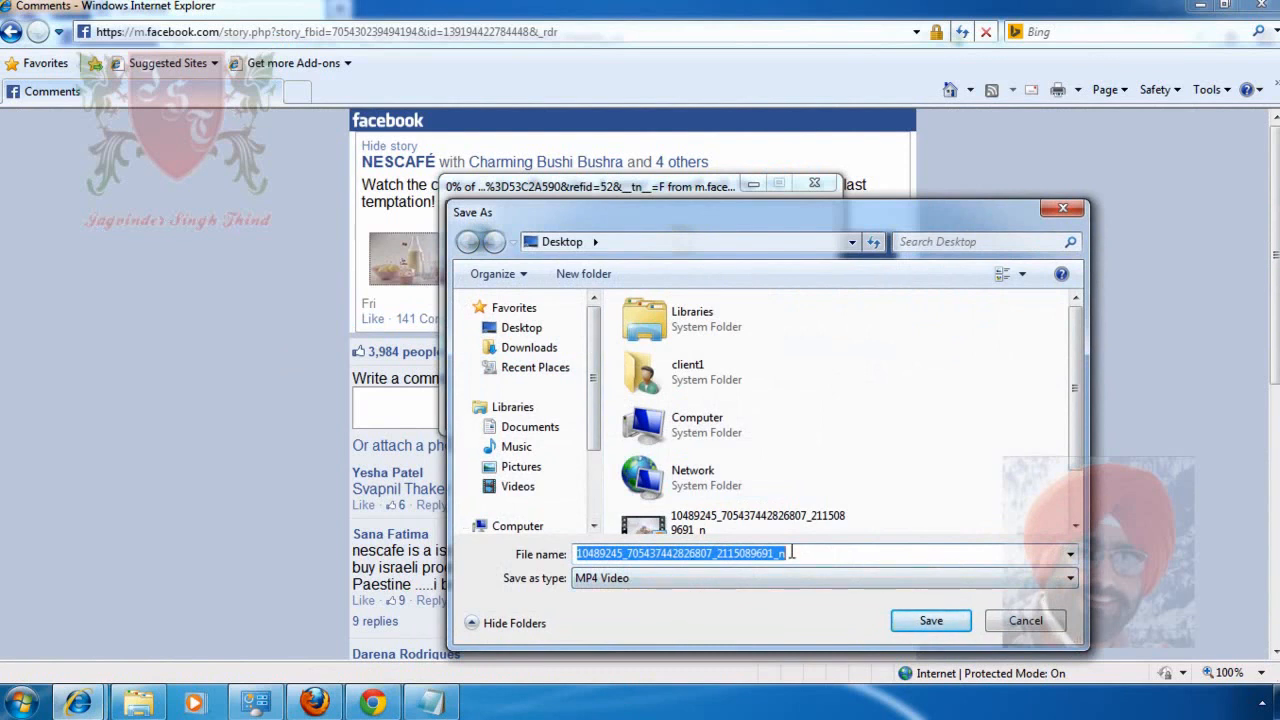
# - Save the NESCAFÉ video as 'aa' and dismiss the Download complete dialog
pyautogui.write('aa')
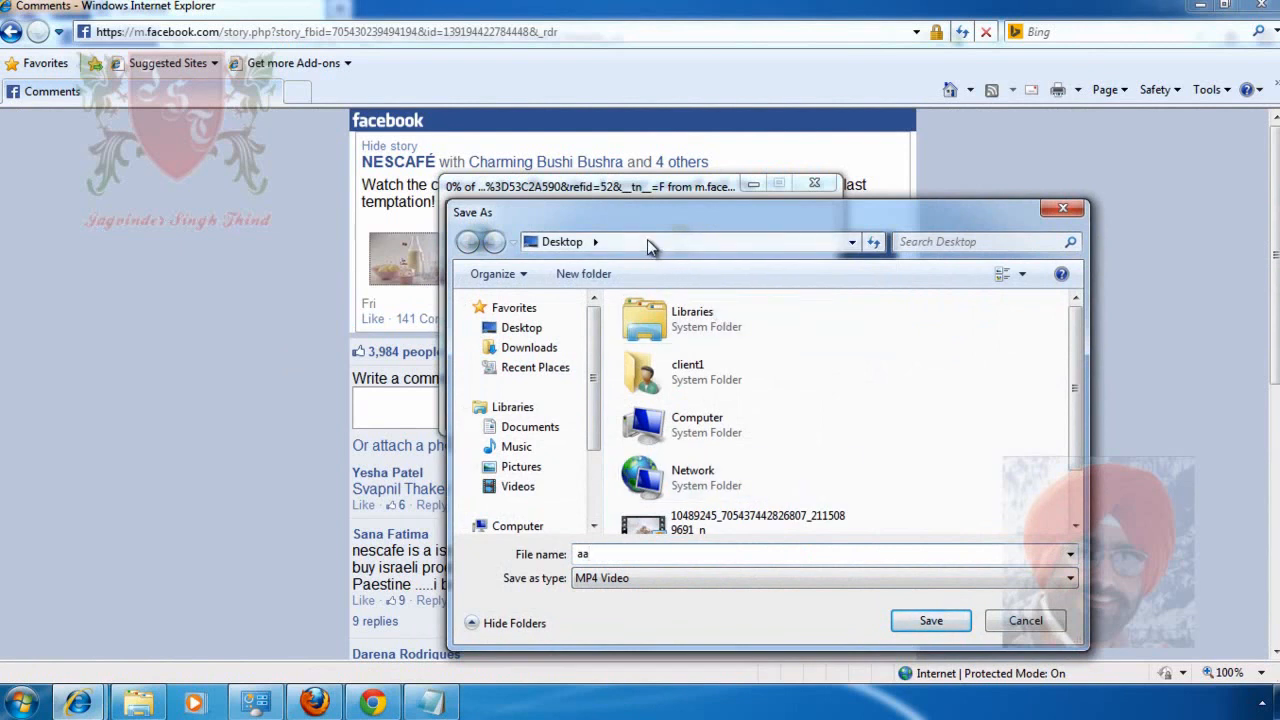
pyautogui.moveTo(930, 620)
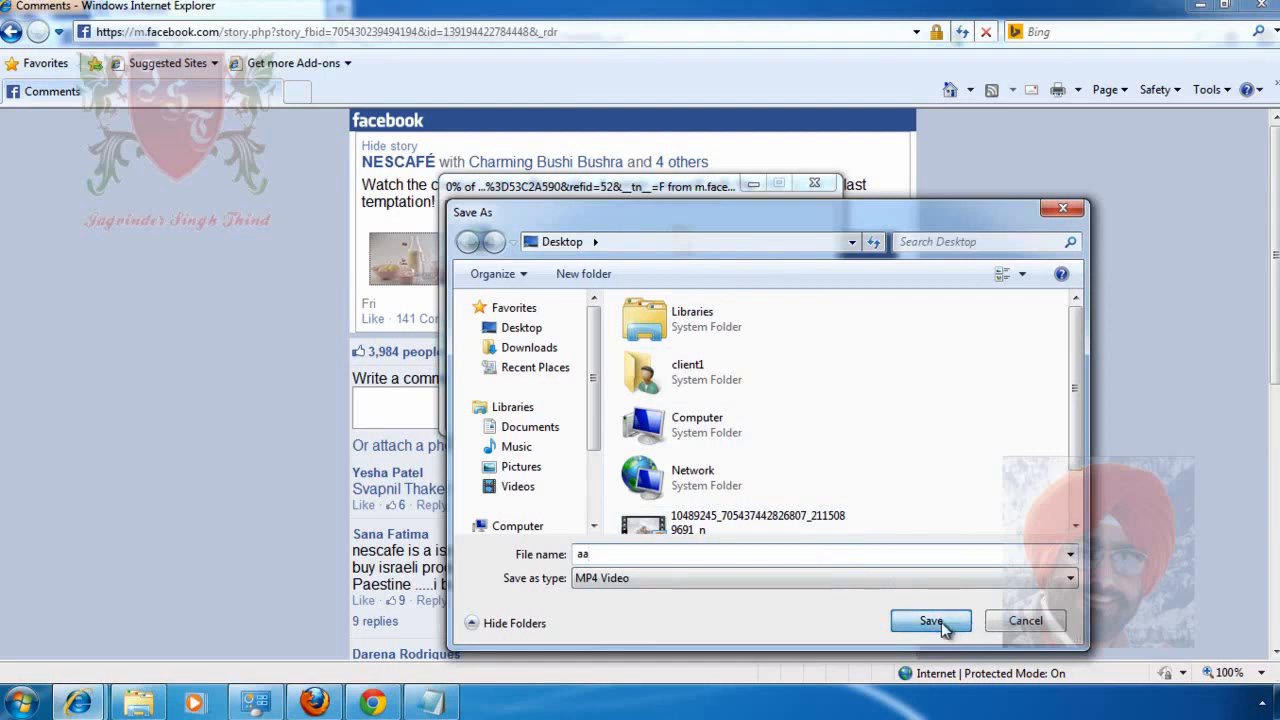
pyautogui.click(930, 620)
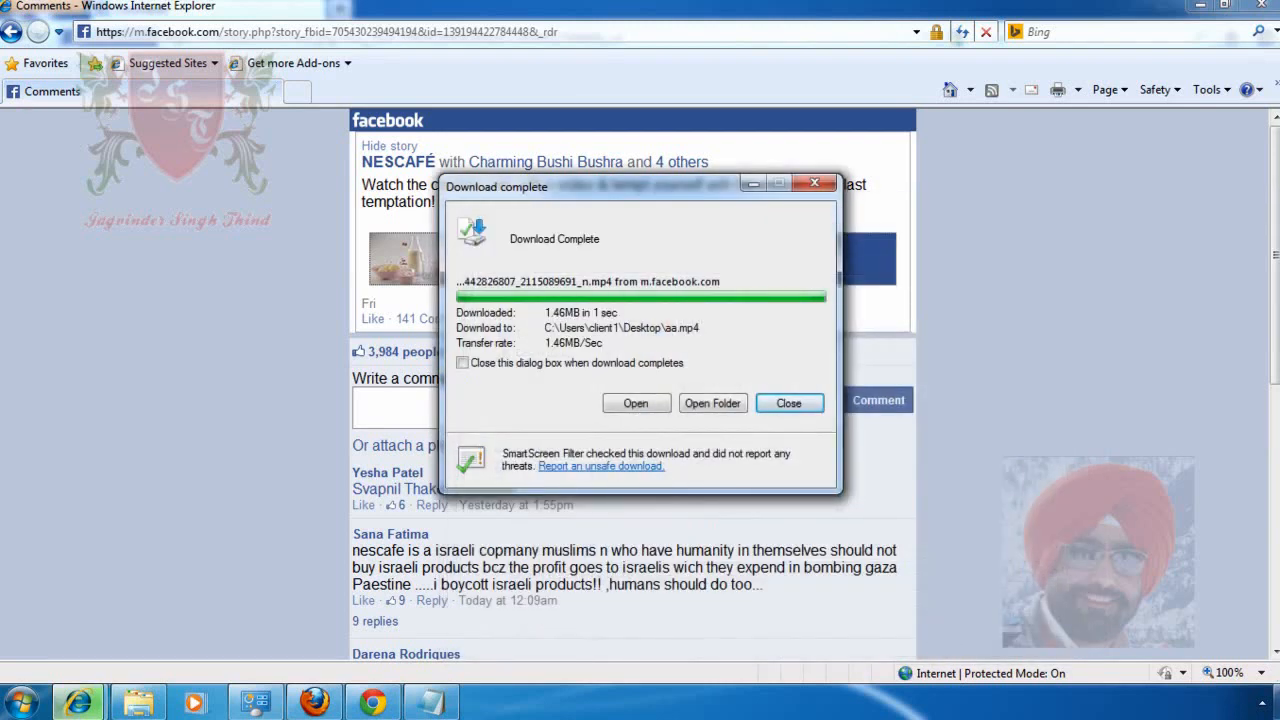
pyautogui.click(788, 403)
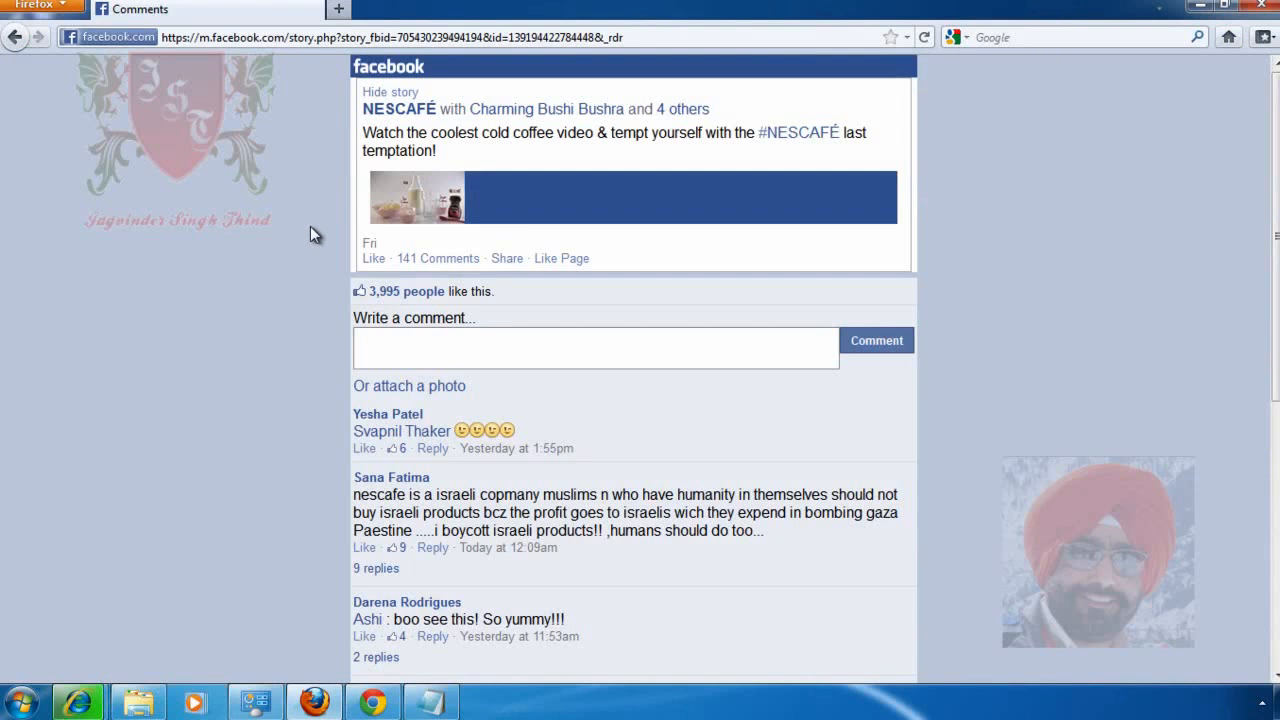
pyautogui.moveTo(440, 198)
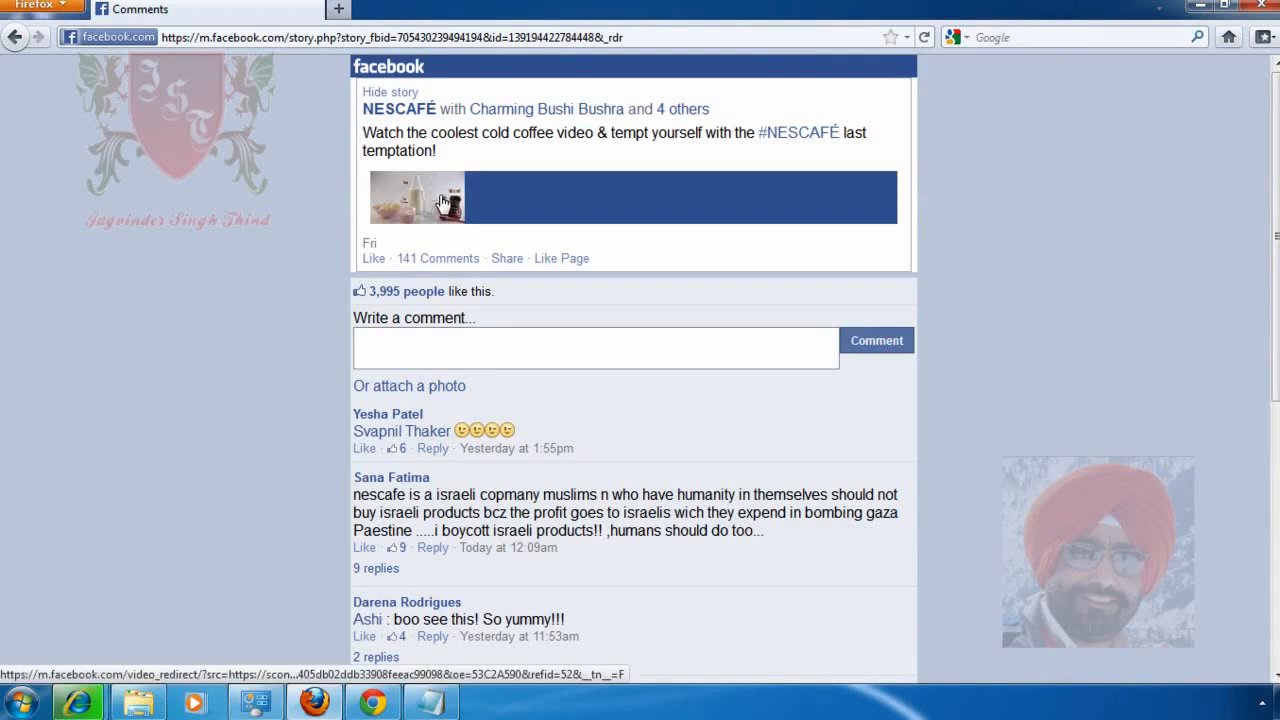
# - Right-click the NESCAFÉ video thumbnail in Firefox to show its link options
pyautogui.rightClick(417, 197)
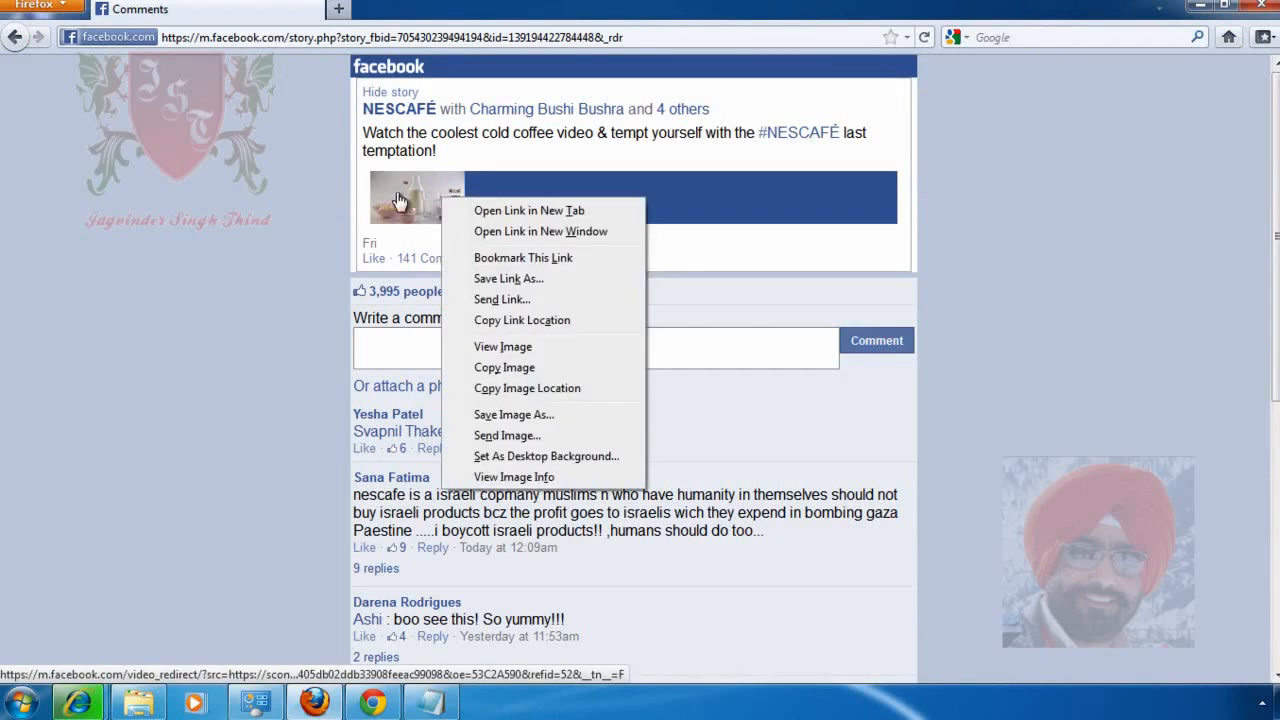
pyautogui.moveTo(560, 290)
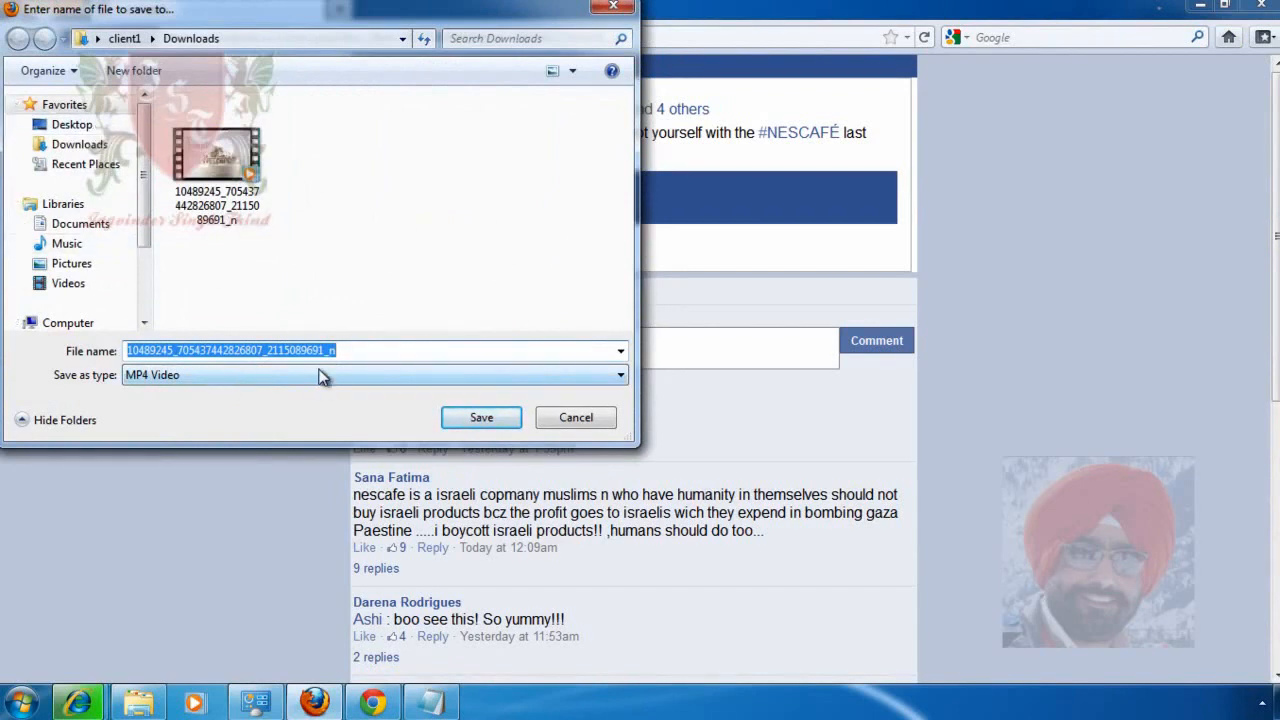
# - Save the video as 'funny video' and play funny video.mp4 from Downloads
pyautogui.write('fu')
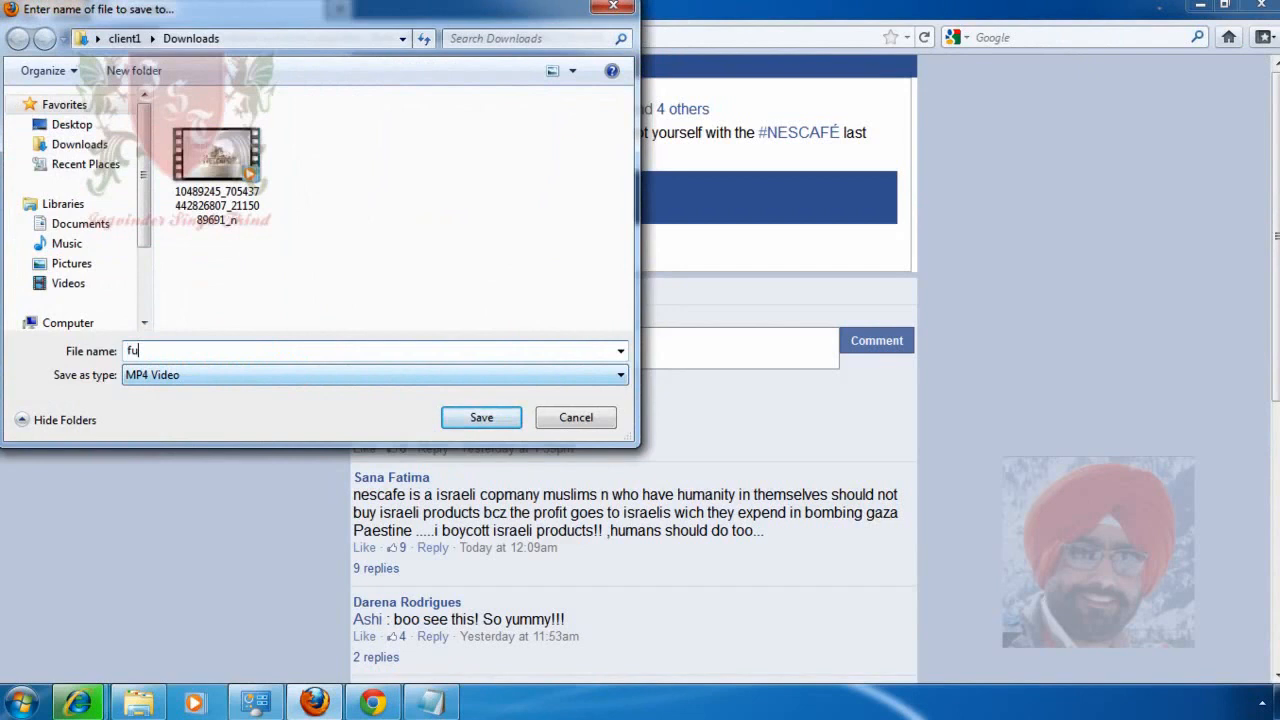
pyautogui.write('nny video')
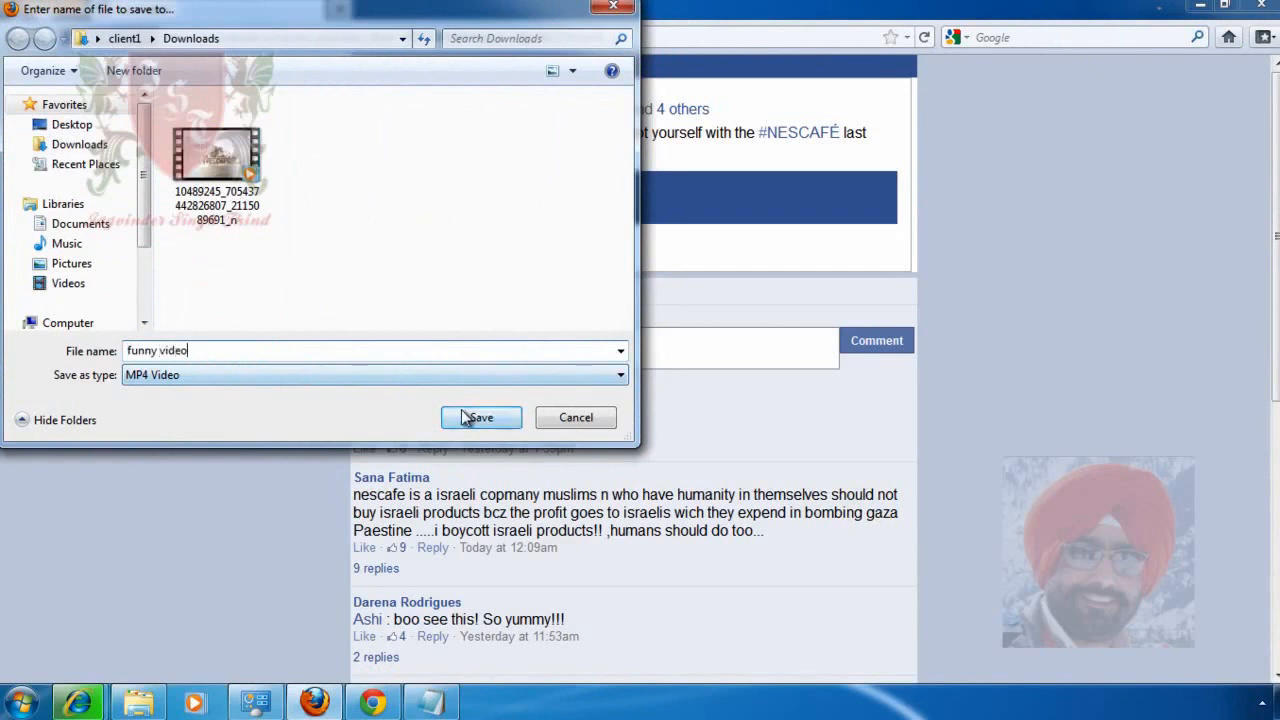
pyautogui.click(480, 417)
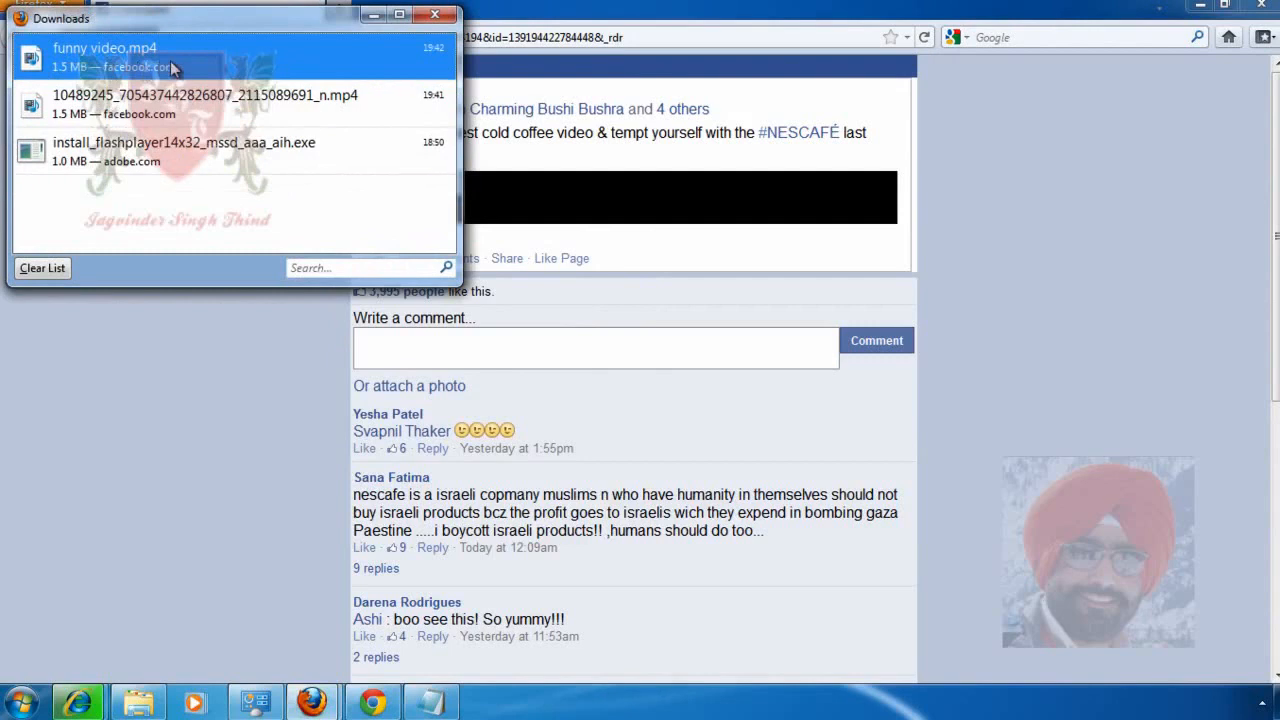
pyautogui.doubleClick(104, 48)
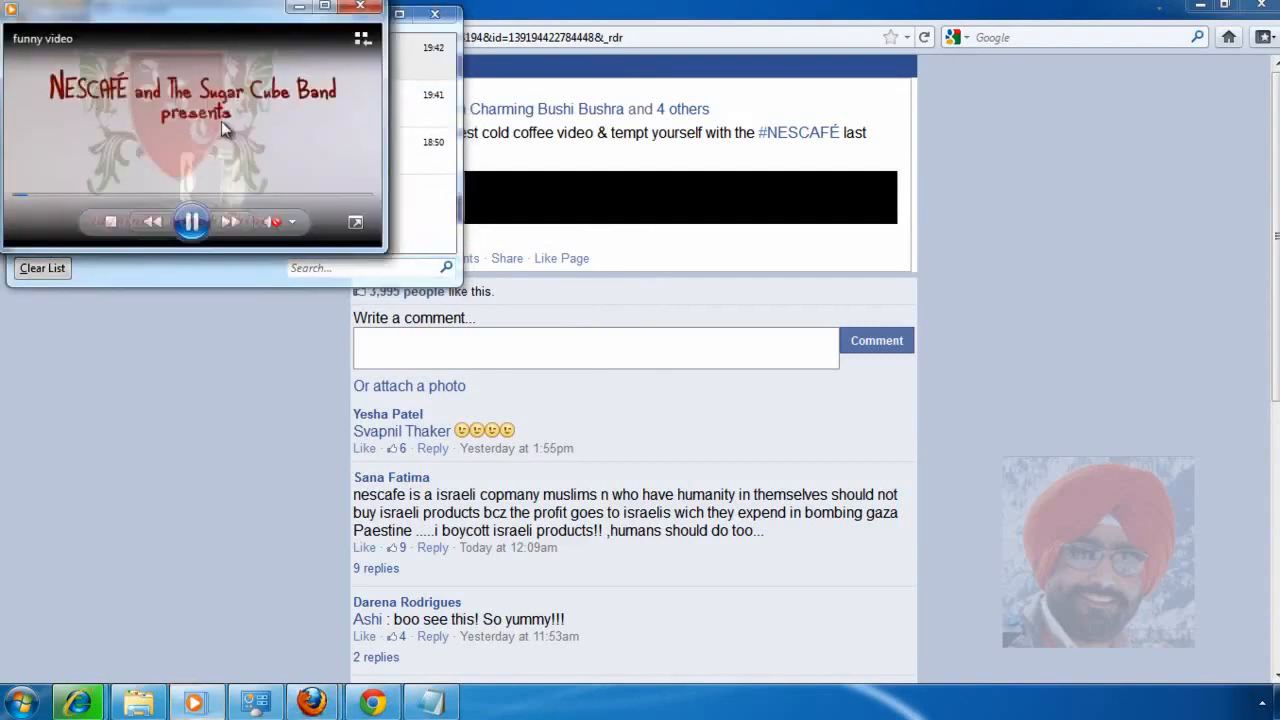